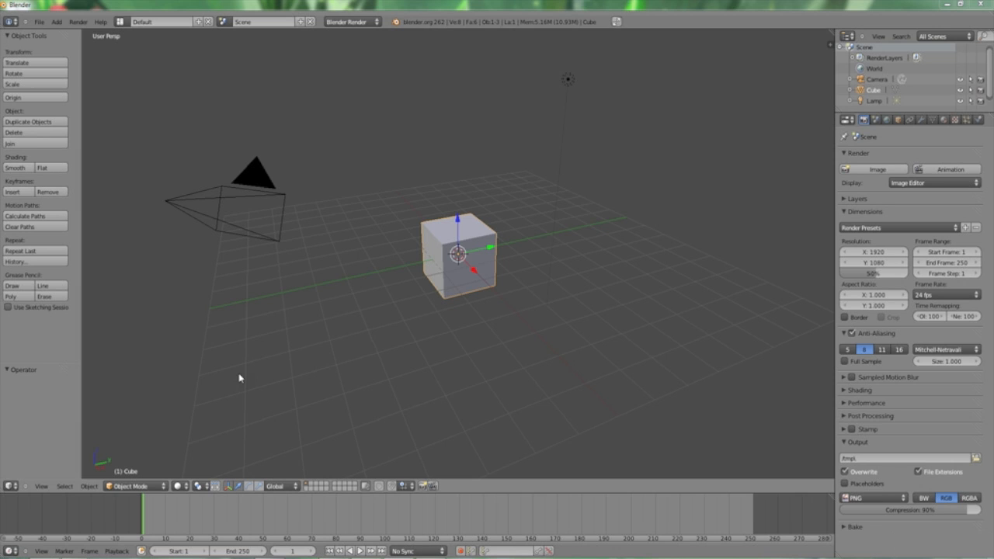
{"action": "mouse_move", "coordinate": [409, 339]}
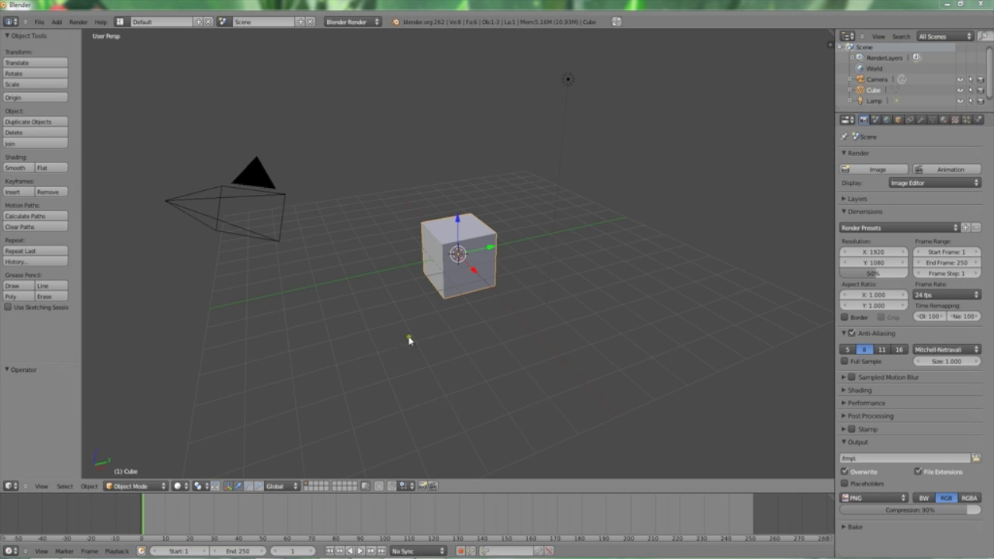
{"action": "mouse_move", "coordinate": [422, 336]}
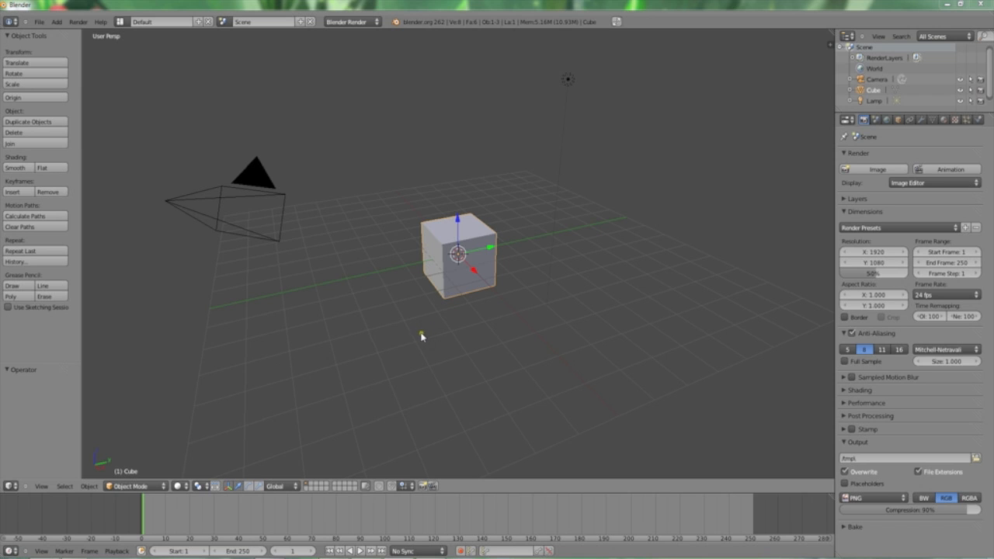
{"action": "mouse_move", "coordinate": [595, 425]}
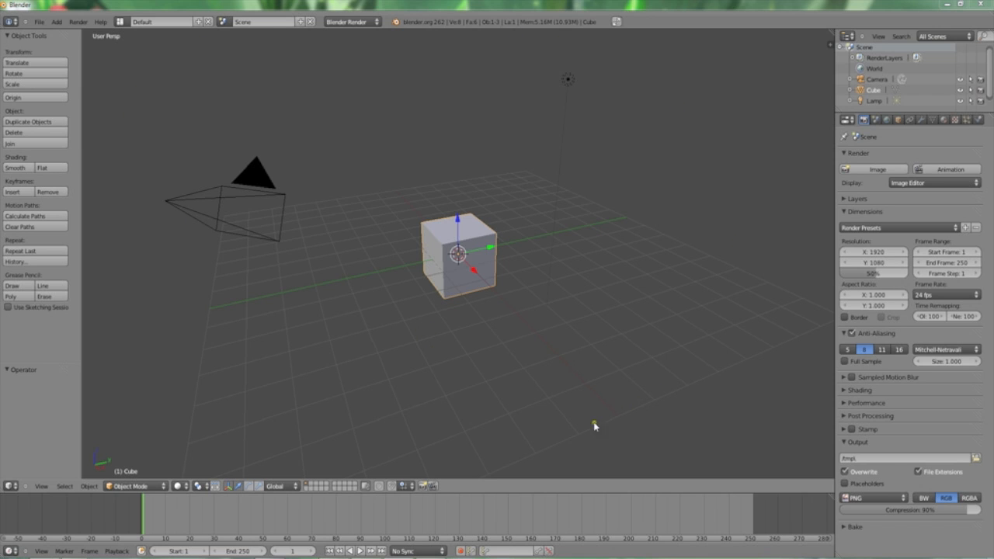
{"action": "mouse_move", "coordinate": [233, 209]}
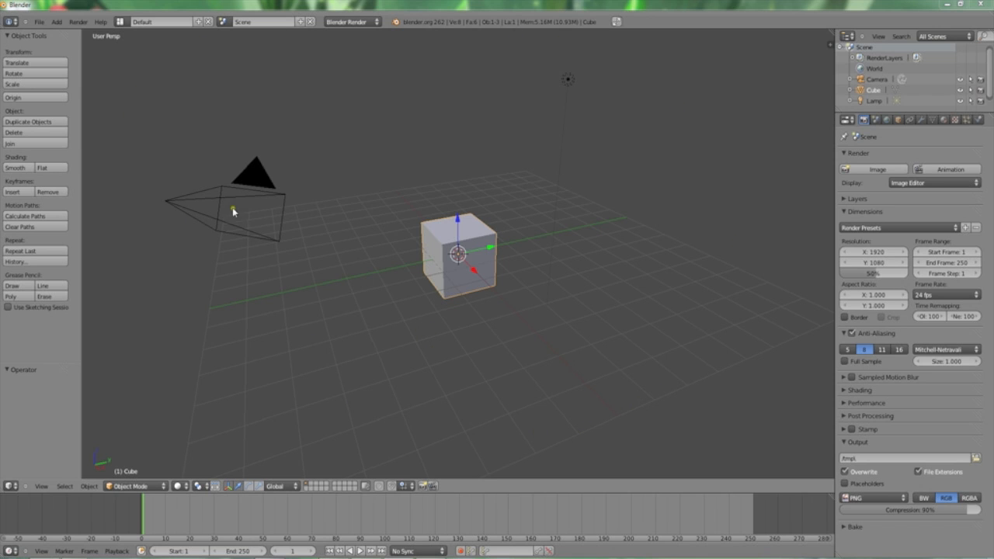
{"action": "mouse_move", "coordinate": [578, 83]}
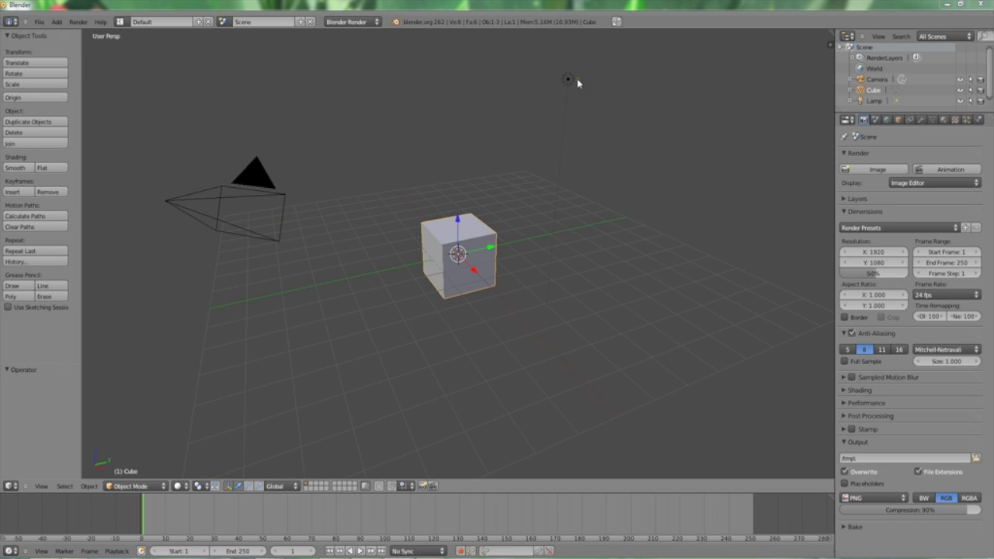
{"action": "mouse_move", "coordinate": [472, 262]}
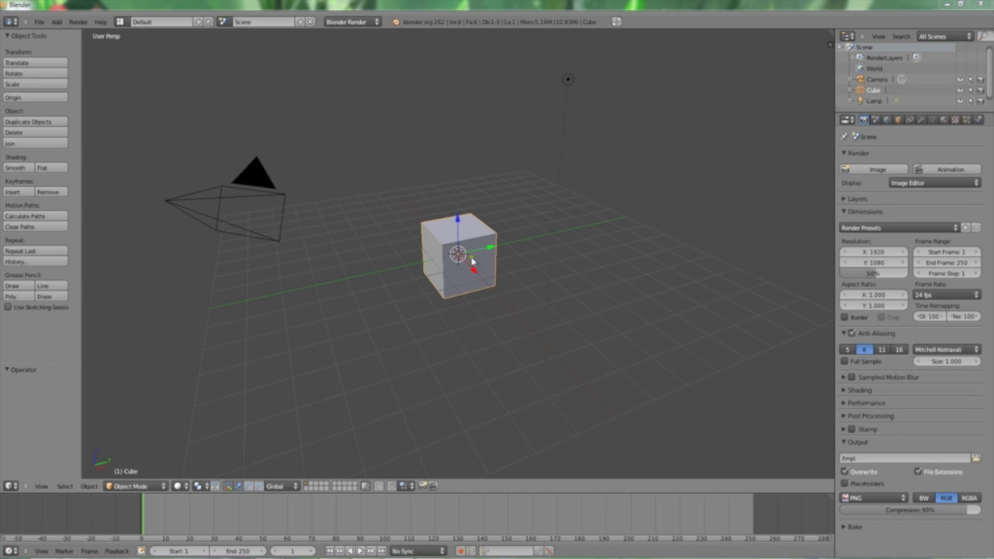
{"action": "mouse_move", "coordinate": [490, 279]}
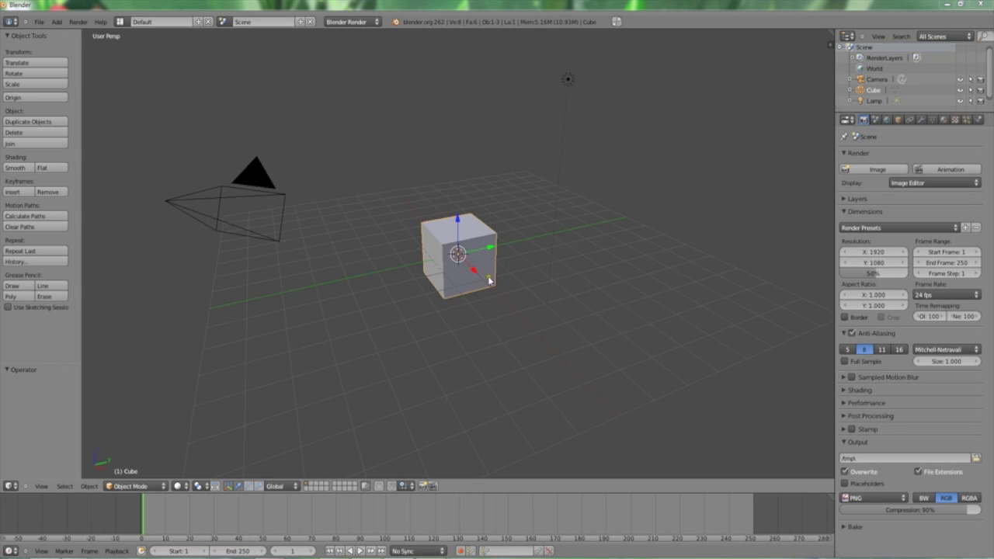
{"action": "mouse_move", "coordinate": [490, 311]}
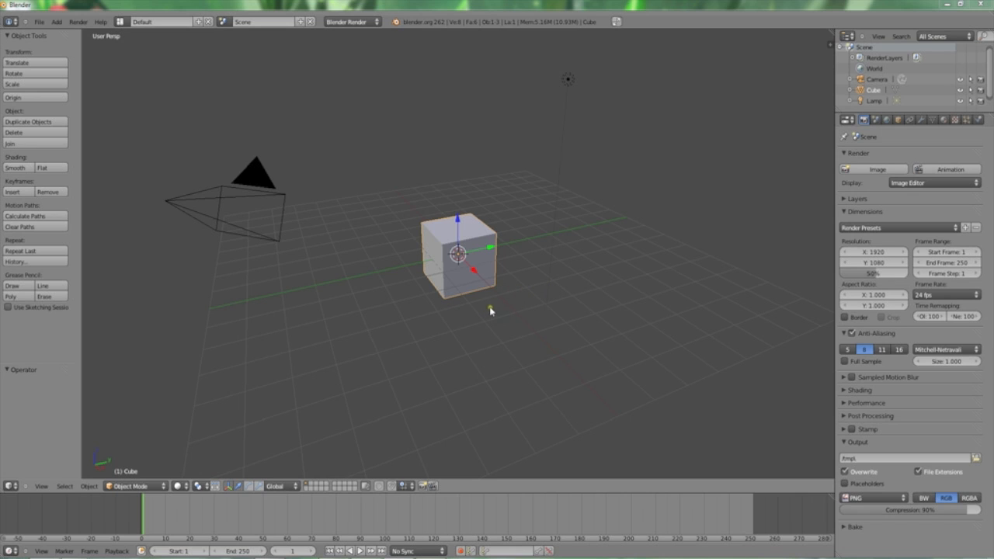
{"action": "mouse_move", "coordinate": [532, 301]}
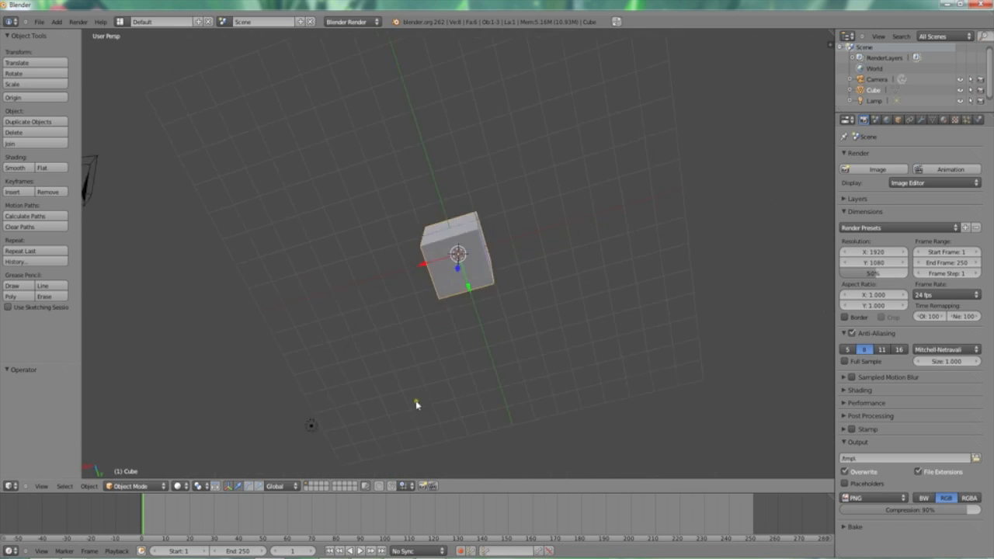
Step: Orbit the view to a new angle on the cube, then reposition it toward the upper left
{"action": "left_click_drag", "start_coordinate": [419, 404], "coordinate": [425, 308]}
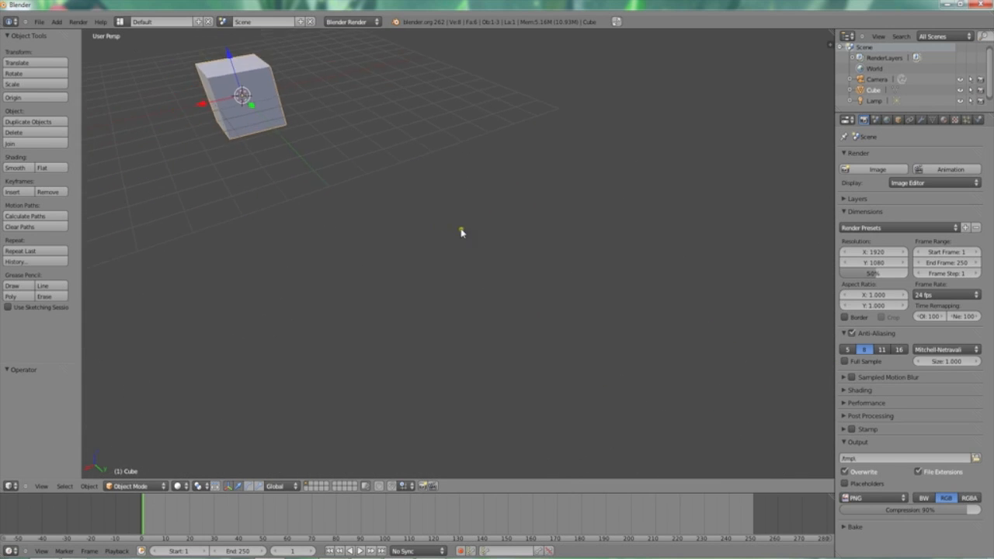
{"action": "left_click_drag", "start_coordinate": [462, 233], "coordinate": [589, 322]}
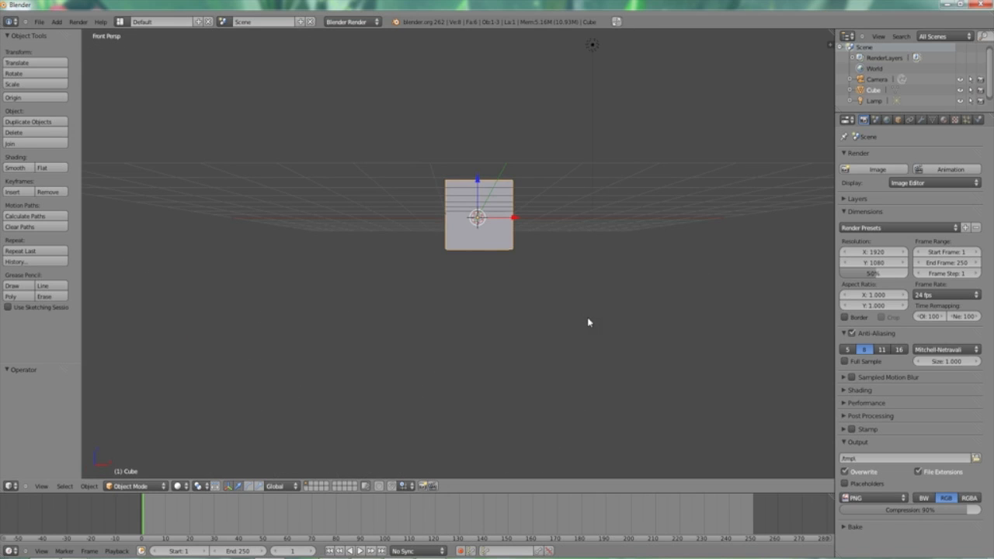
Step: View the cube from the right side (Numpad 3), then from the top (Numpad 7)
{"action": "key", "text": "3"}
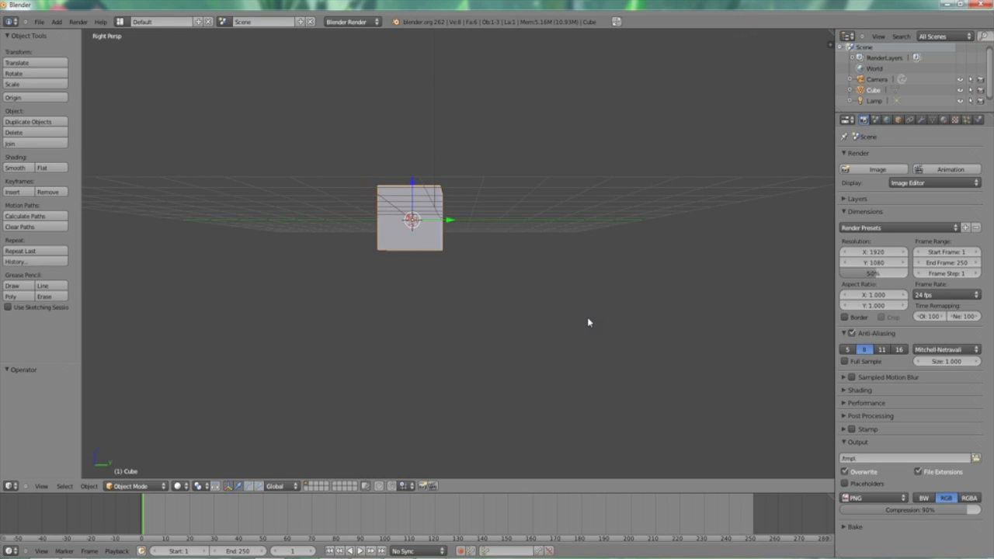
{"action": "key", "text": "7"}
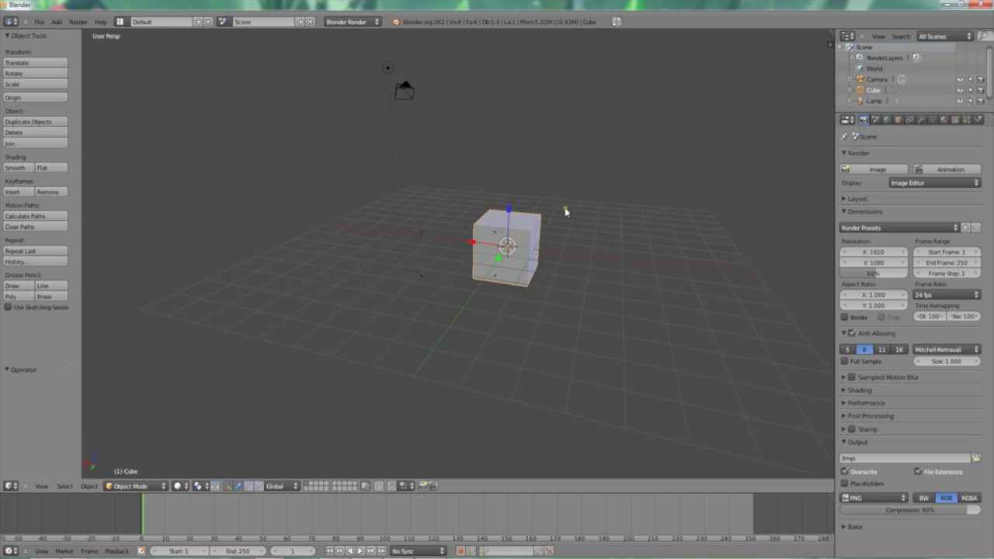
Step: Orbit back around the cube to an angled perspective with the lamp above
{"action": "left_click_drag", "start_coordinate": [567, 210], "coordinate": [607, 206]}
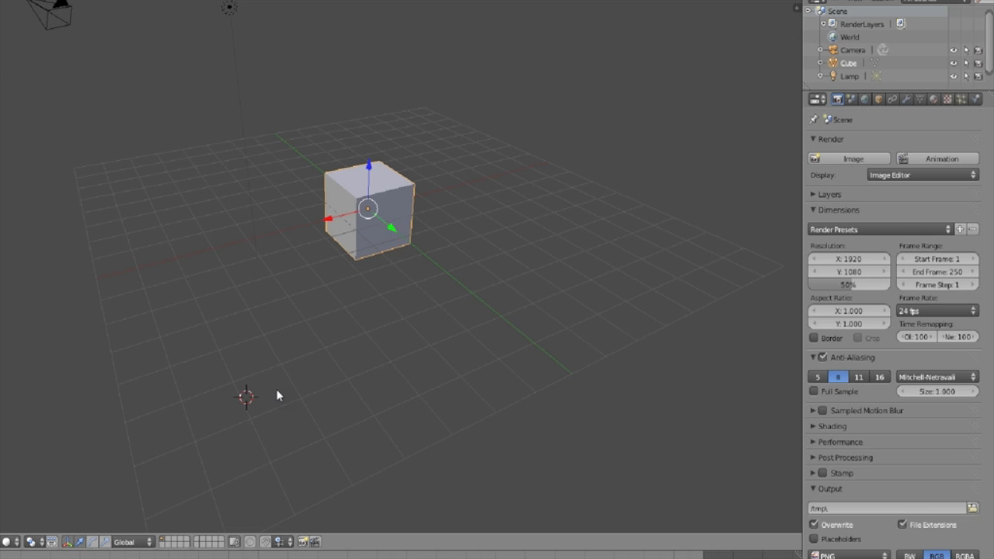
{"action": "mouse_move", "coordinate": [340, 366]}
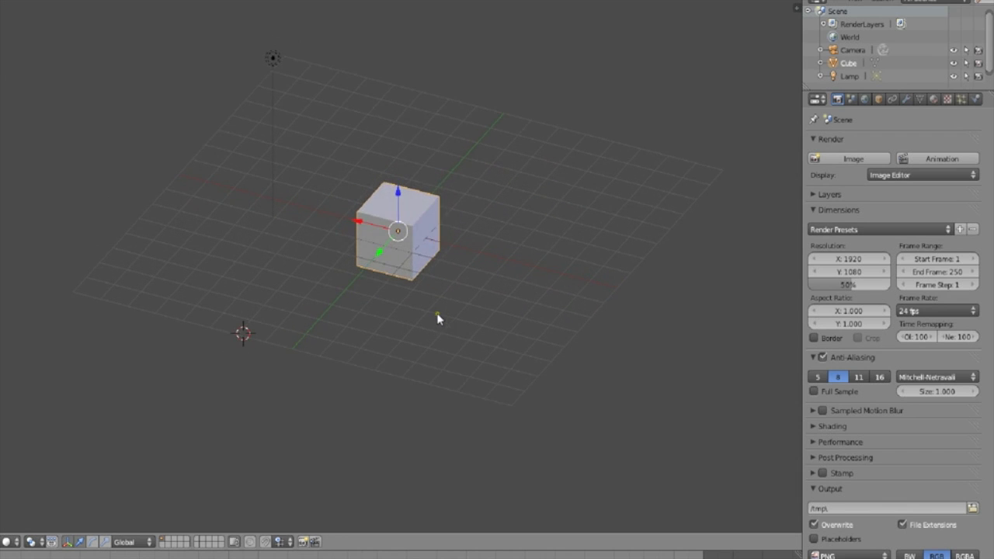
{"action": "mouse_move", "coordinate": [437, 316]}
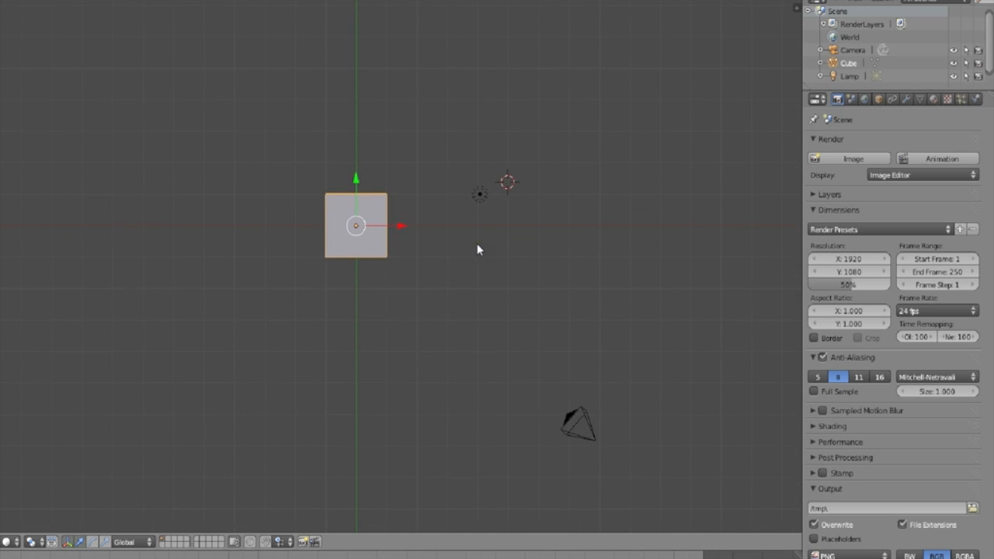
Step: Click in the 3D viewport while viewing the cube from the top
{"action": "left_click", "coordinate": [356, 226]}
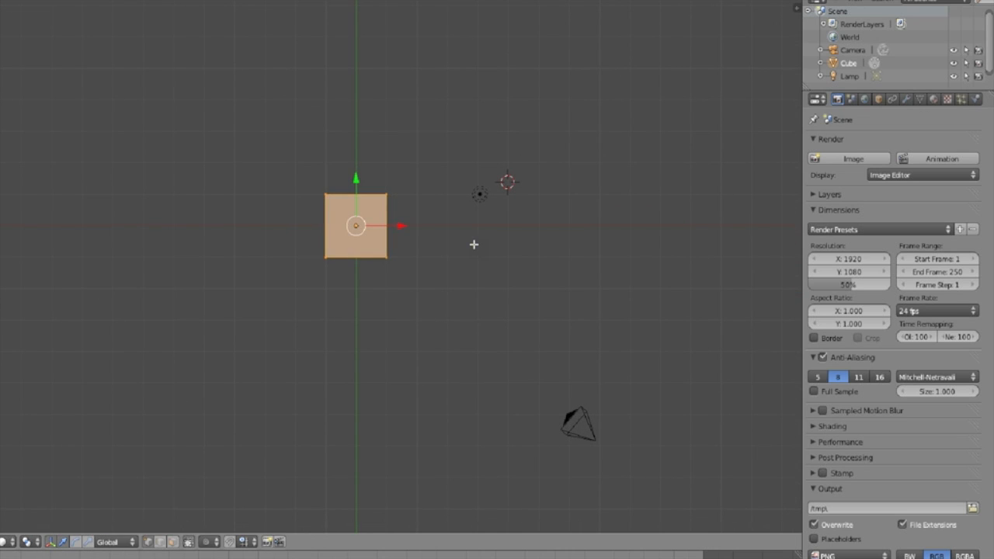